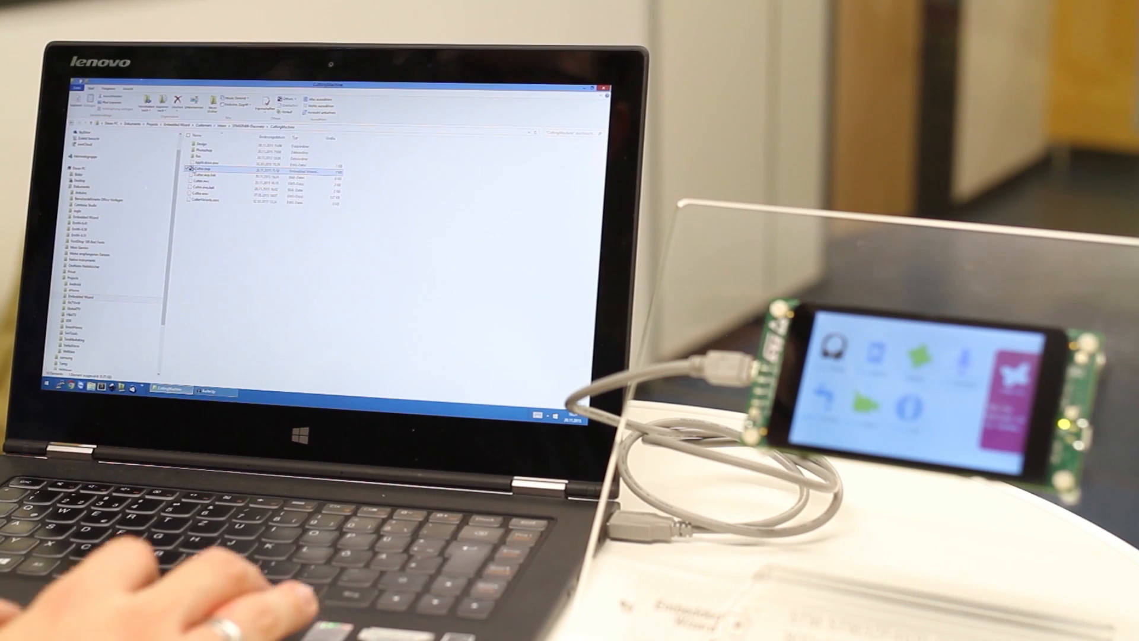
Step: Open the cutting machine project from the project folder in Embedded Wizard
double_click(205, 164)
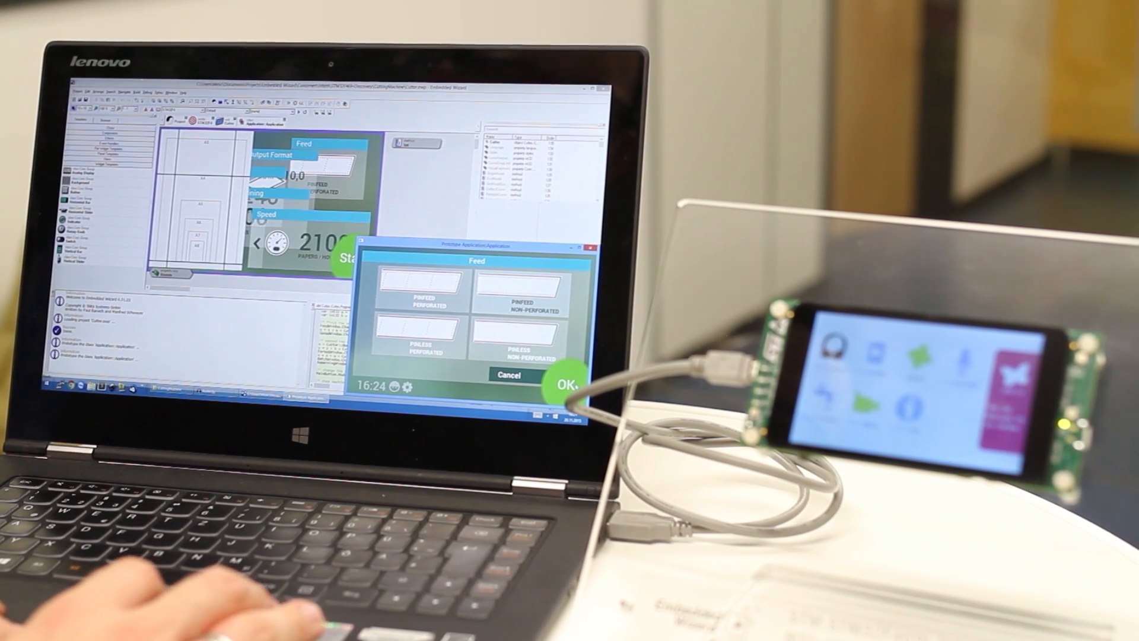
Step: Confirm the pinfeed non-perforated feed and set the speed to 3300 papers per hour
left_click(569, 383)
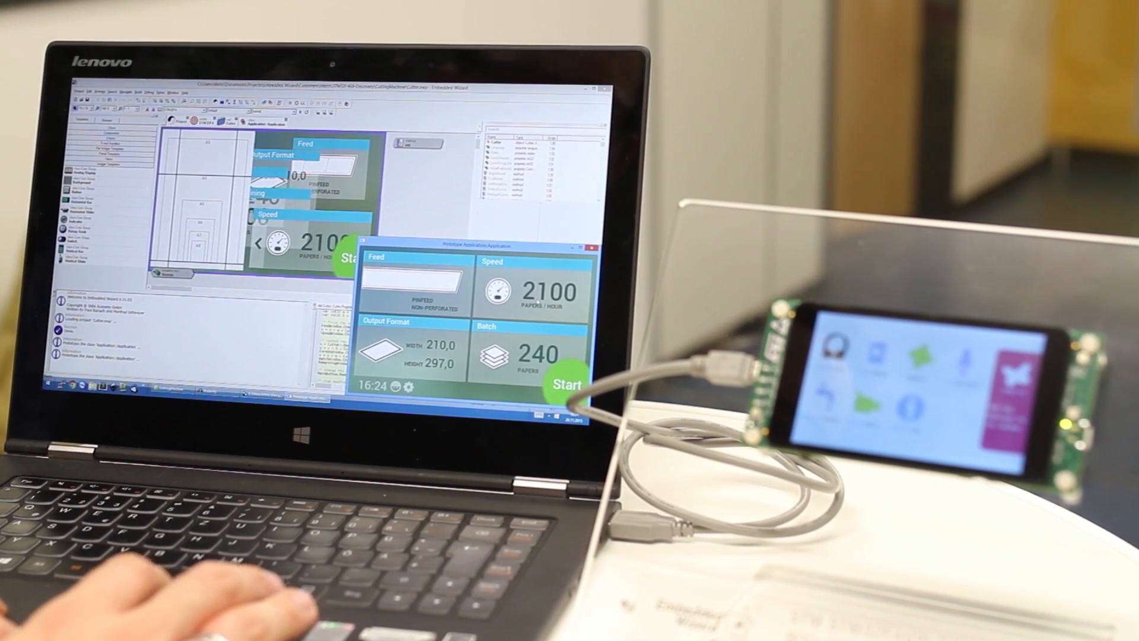
left_click(531, 291)
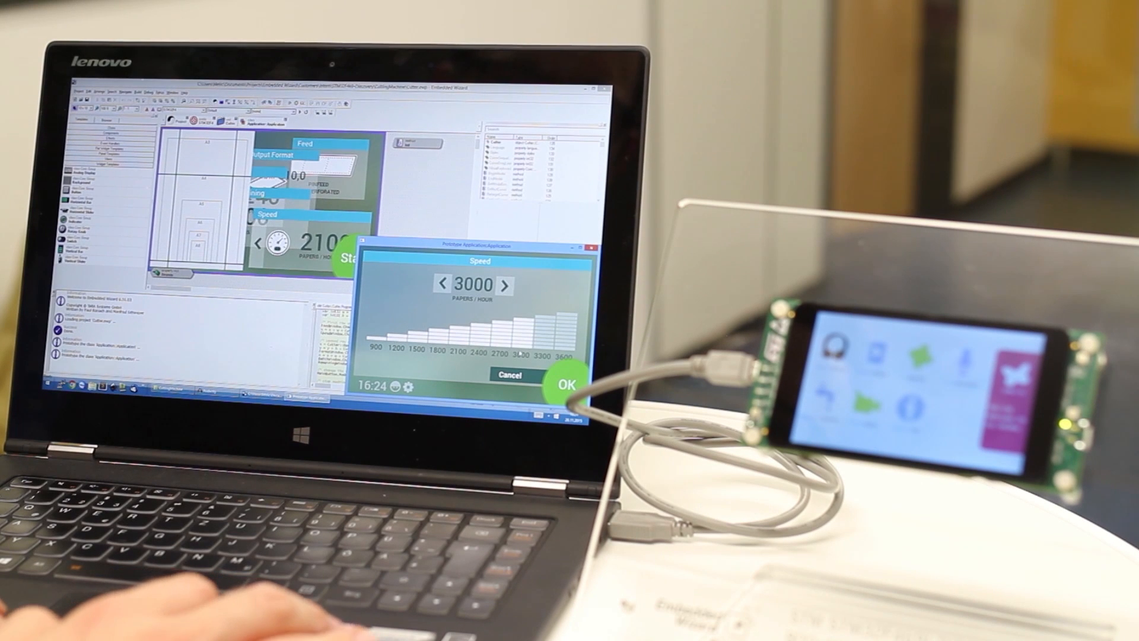
left_click(566, 384)
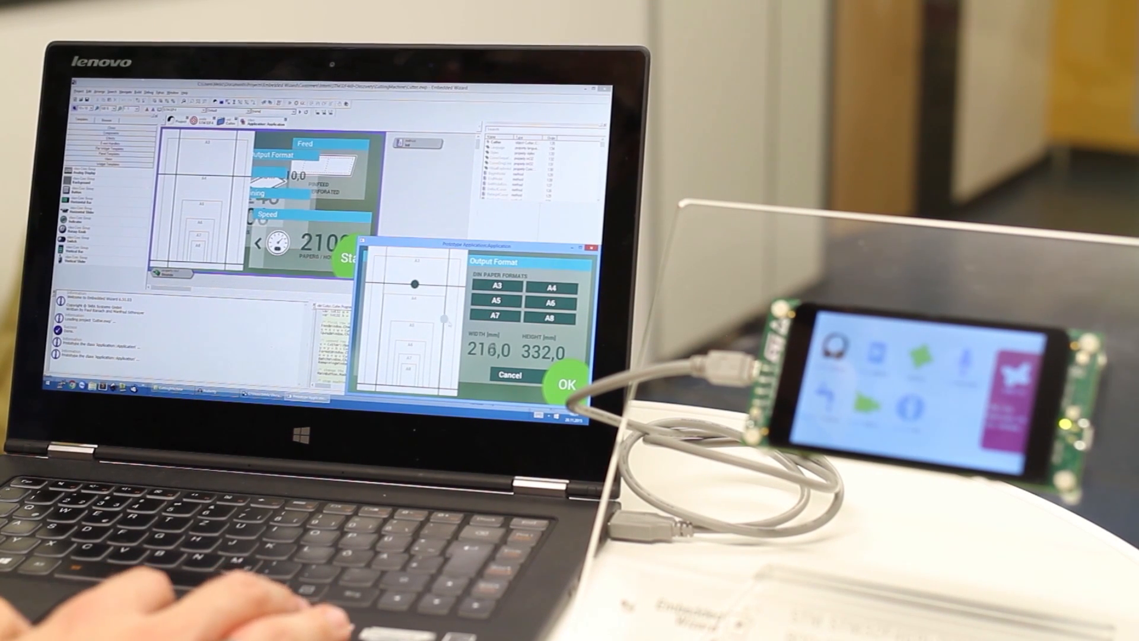
Step: Choose the A7 output format (74,0 × 105,0), then enter the Batch setting
left_click(494, 318)
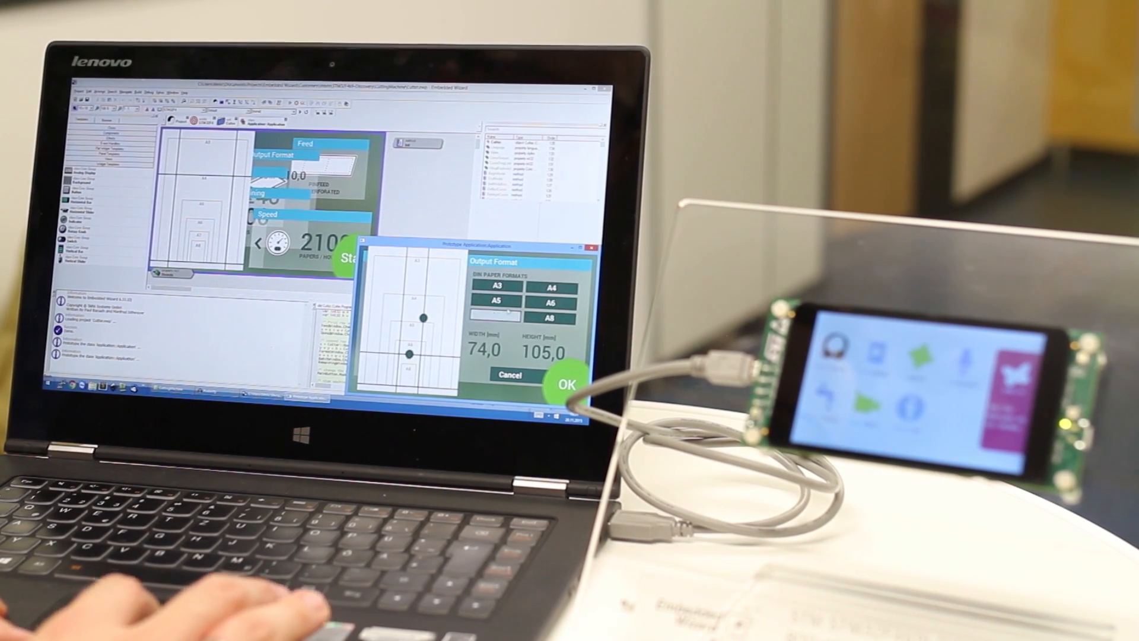
left_click(567, 385)
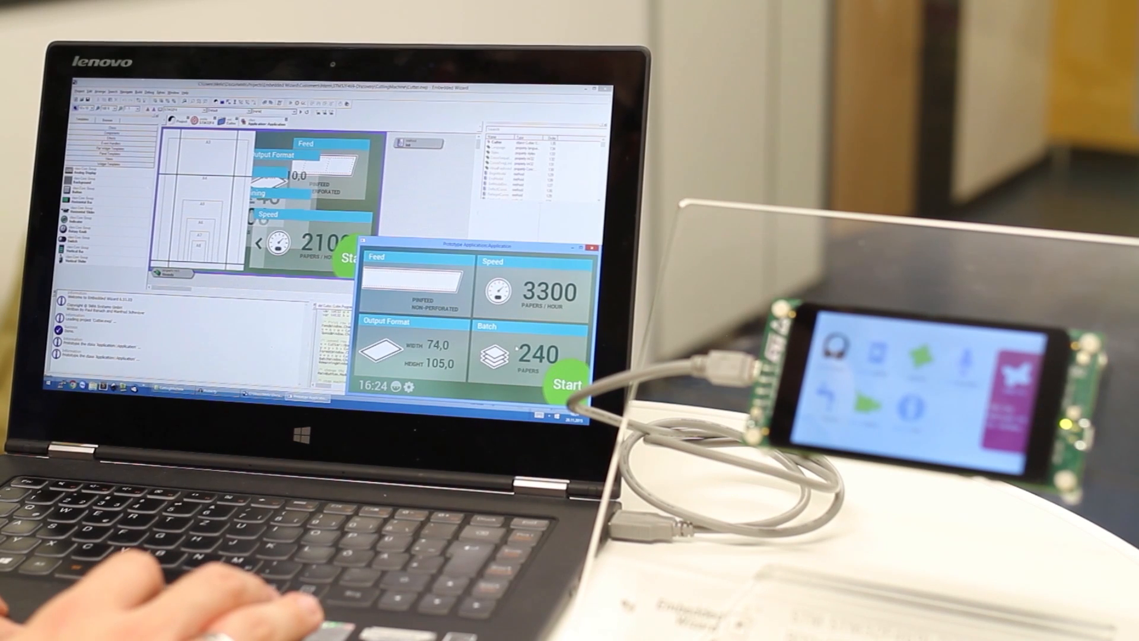
left_click(534, 356)
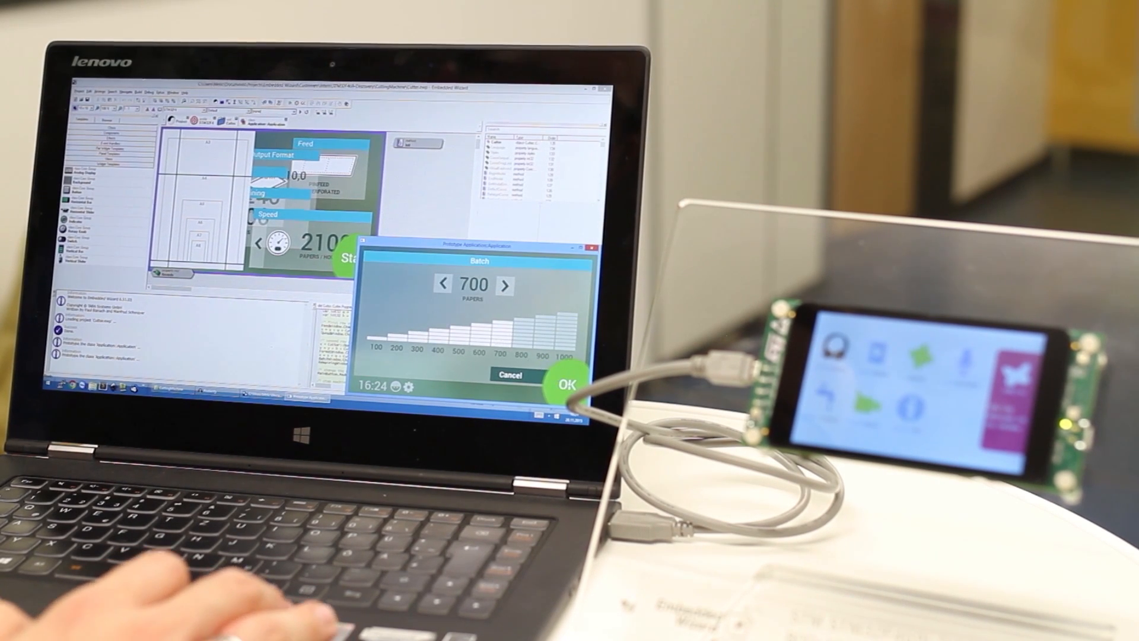
left_click(570, 383)
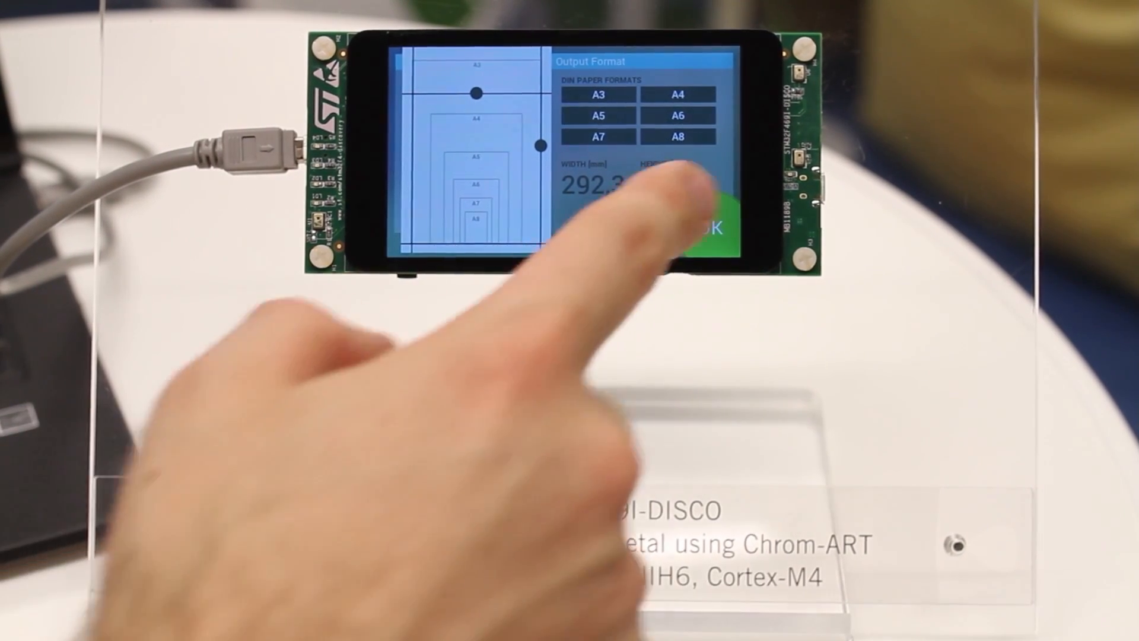
Step: Confirm the custom 292,3 mm wide output format on the board's touchscreen
left_click(702, 228)
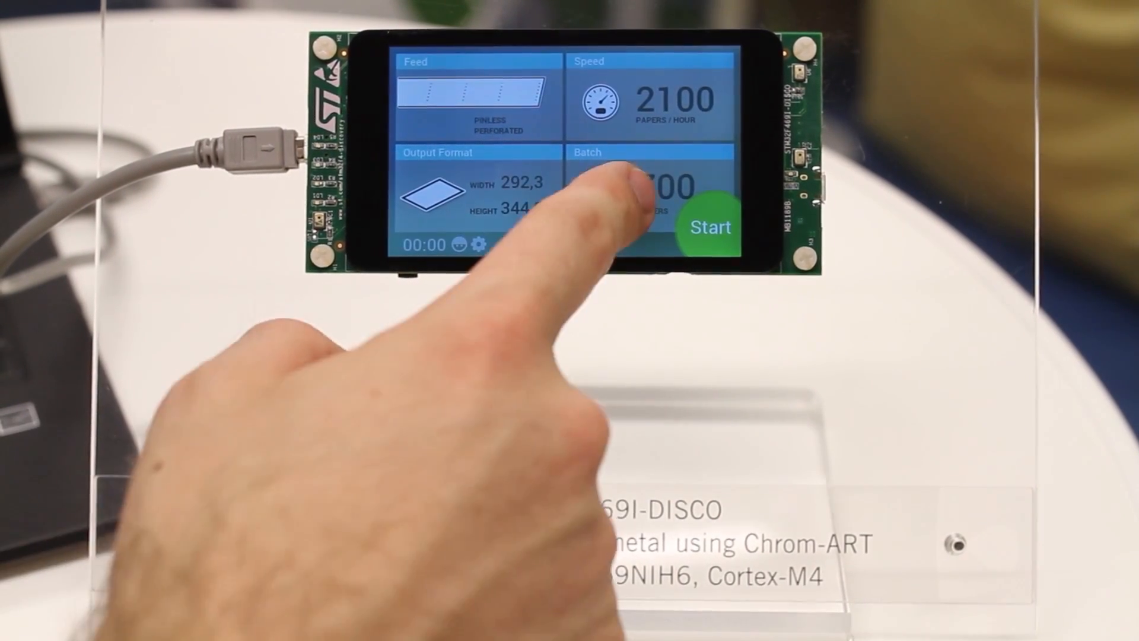